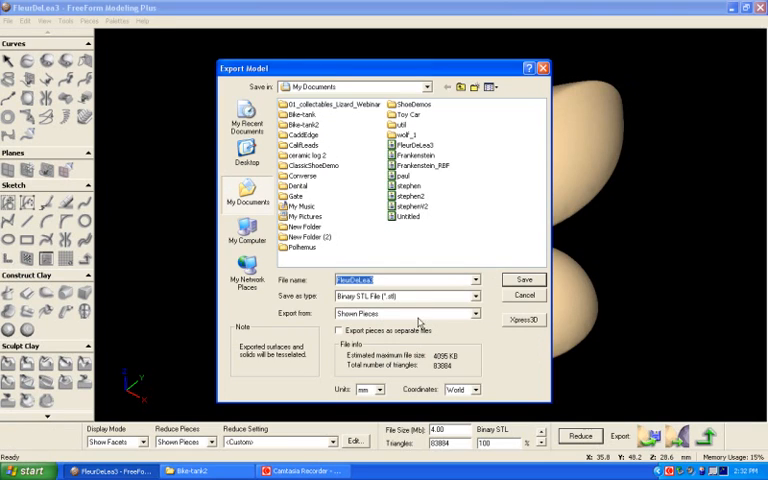
# Export the shown FleurDeLea3 pieces as Autosurfacer type, replacing the existing file
pyautogui.click(475, 313)
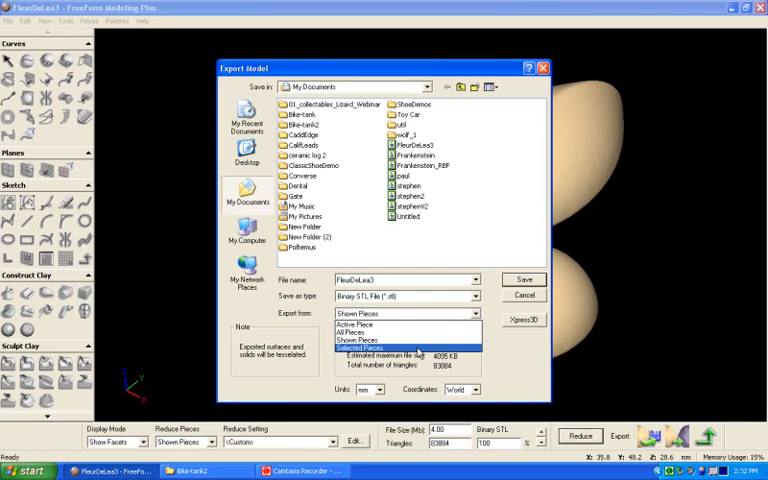
pyautogui.click(474, 296)
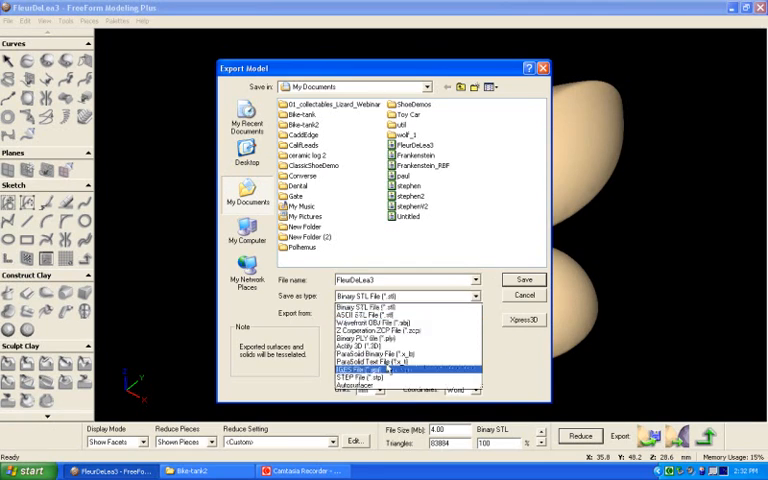
pyautogui.click(380, 377)
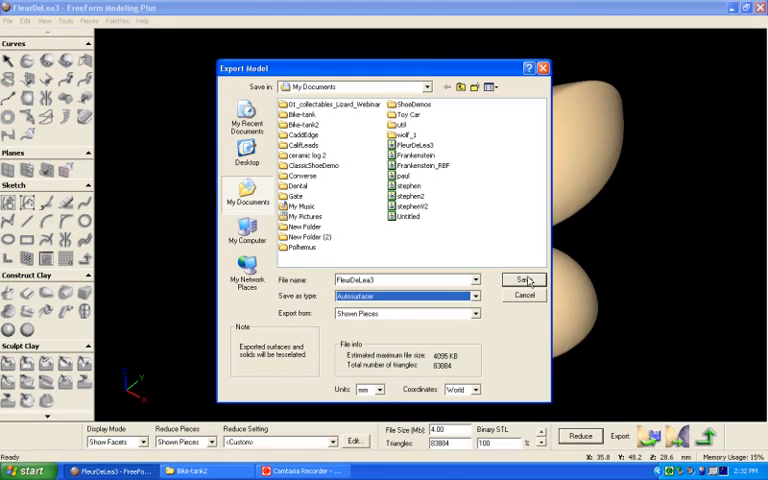
pyautogui.click(524, 279)
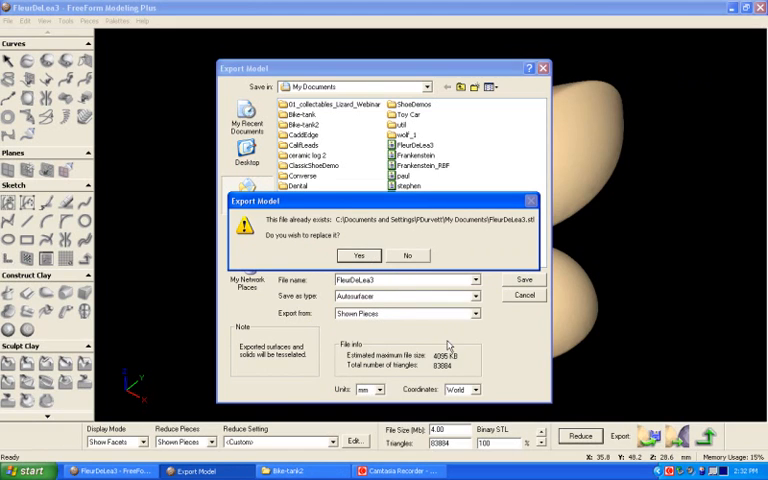
pyautogui.click(359, 255)
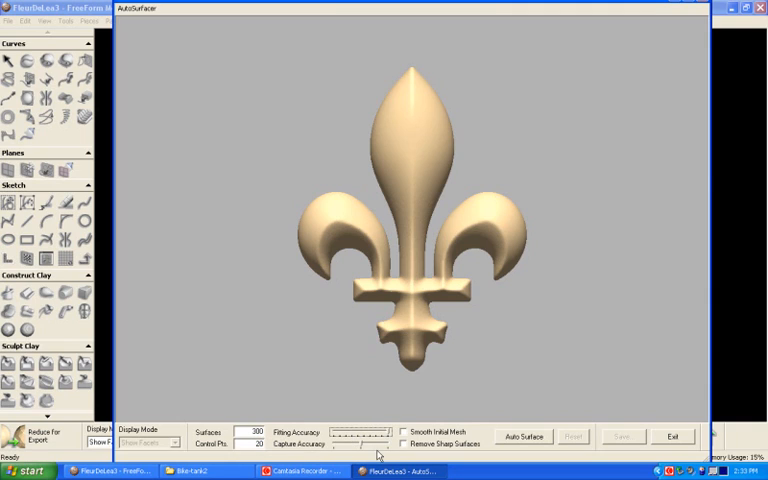
pyautogui.moveTo(452, 314)
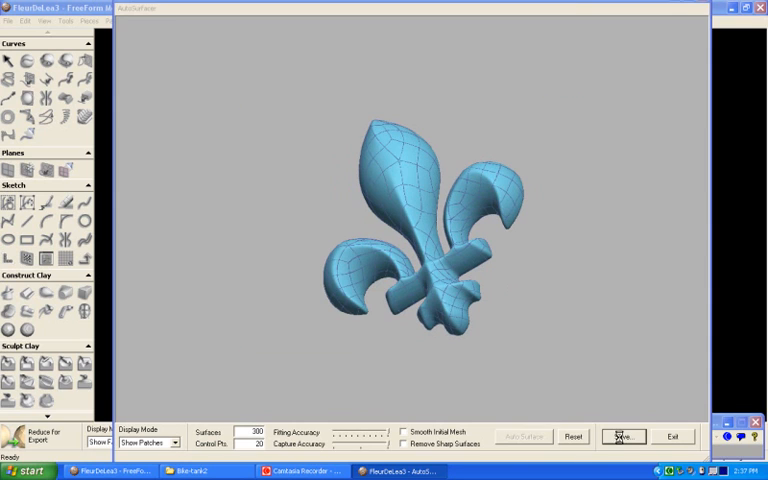
# Save the surfaced model as FleurDeLea3.stp (STEP File) in the Gate folder
pyautogui.click(624, 436)
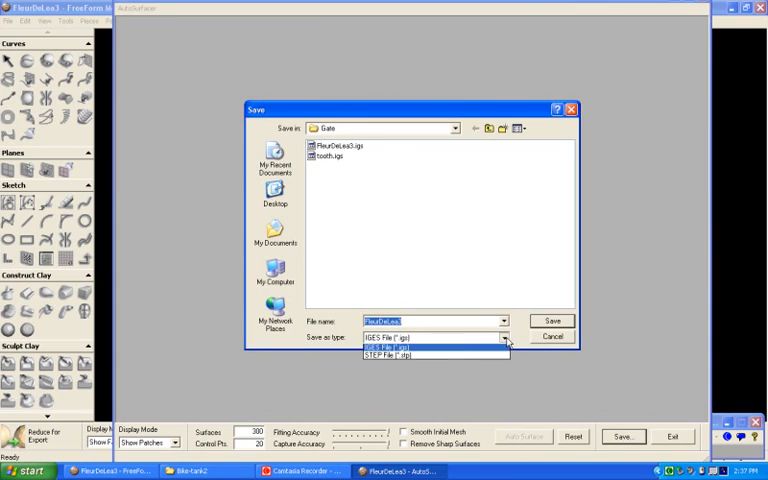
pyautogui.click(400, 352)
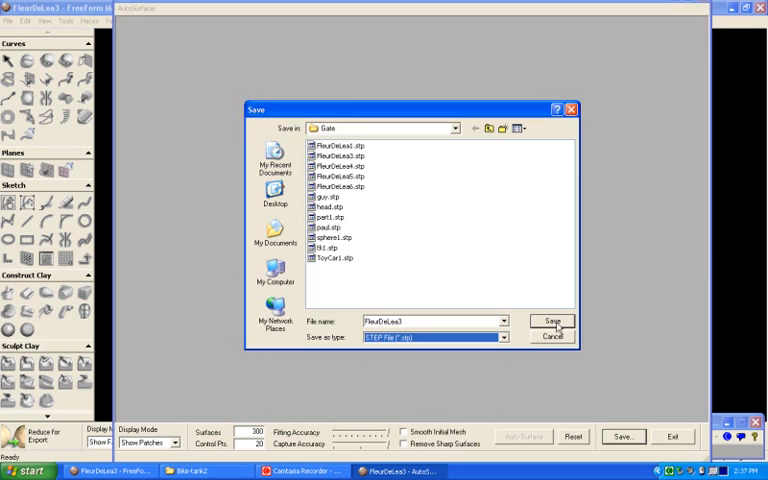
pyautogui.click(552, 321)
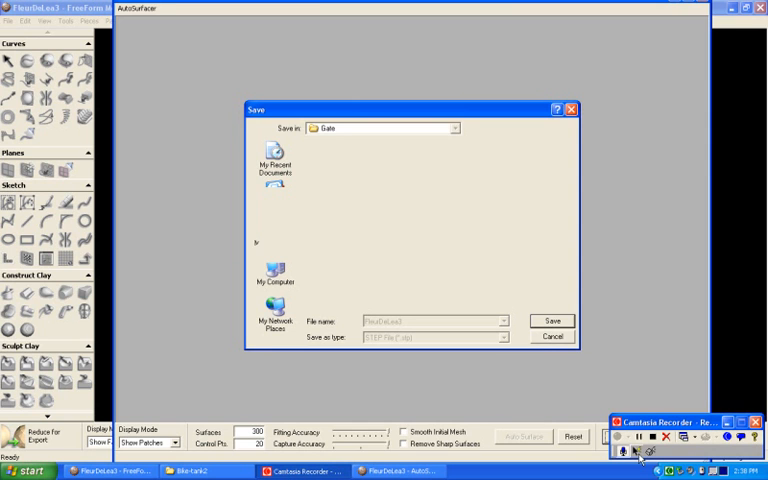
pyautogui.click(552, 321)
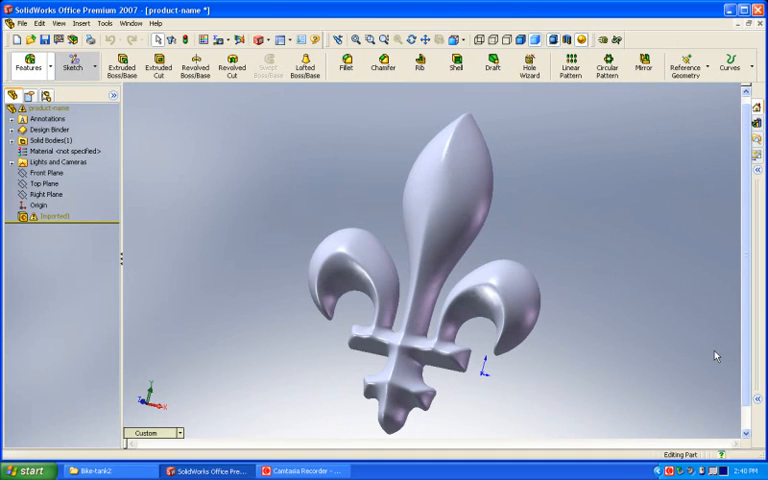
pyautogui.moveTo(80, 90)
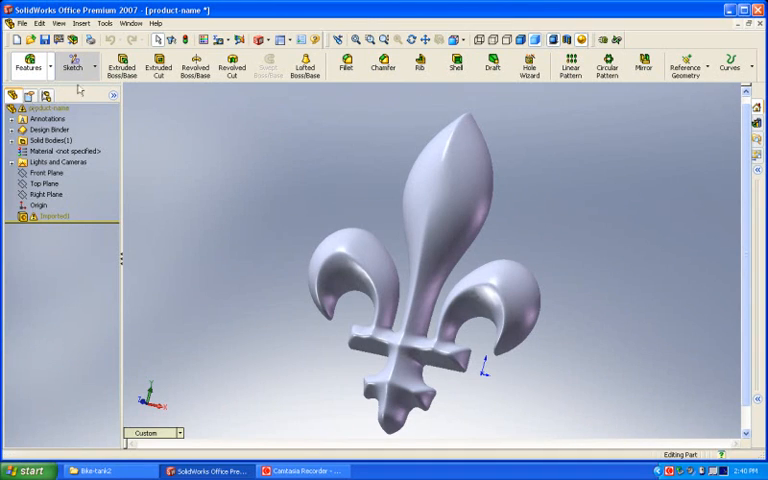
# Start Sketch1 on the imported part's Front Plane
pyautogui.click(92, 67)
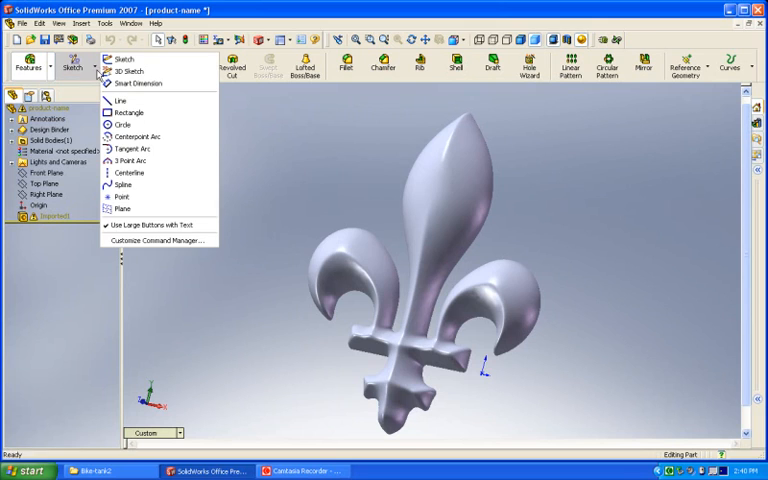
pyautogui.click(117, 58)
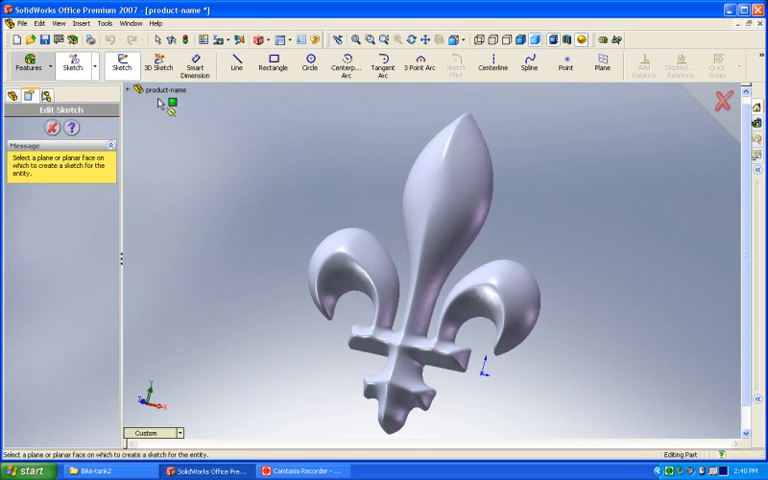
pyautogui.click(138, 90)
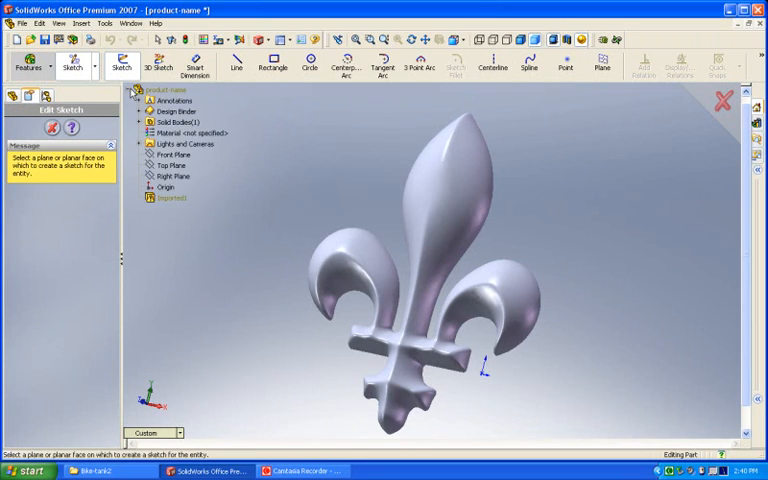
pyautogui.click(309, 62)
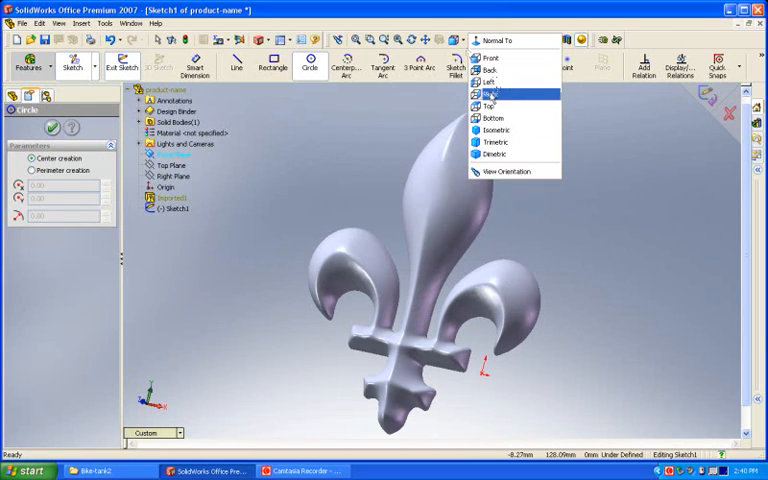
# View from the Back and draw a roughly 13 mm radius circle on the top petal
pyautogui.click(492, 56)
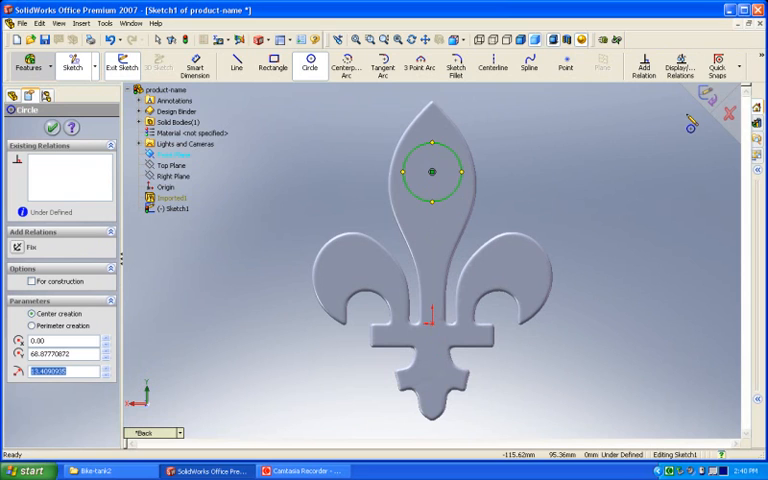
pyautogui.click(51, 127)
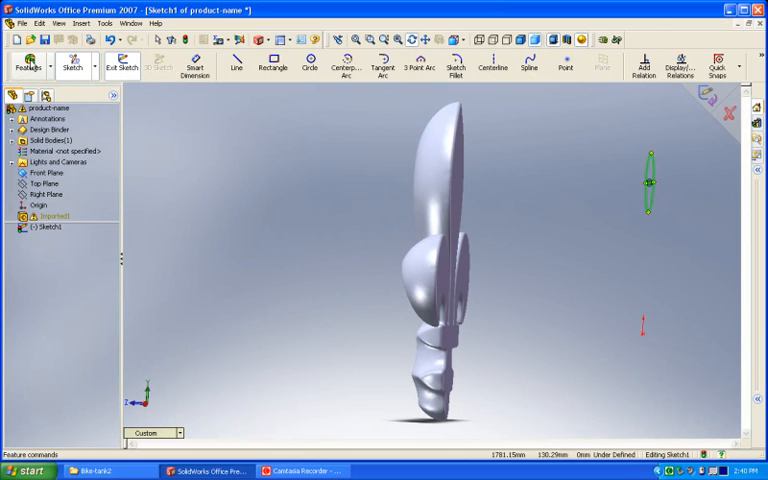
# Create Cut-Extrude1 from the circle through the top petal and zoom in on it
pyautogui.click(28, 65)
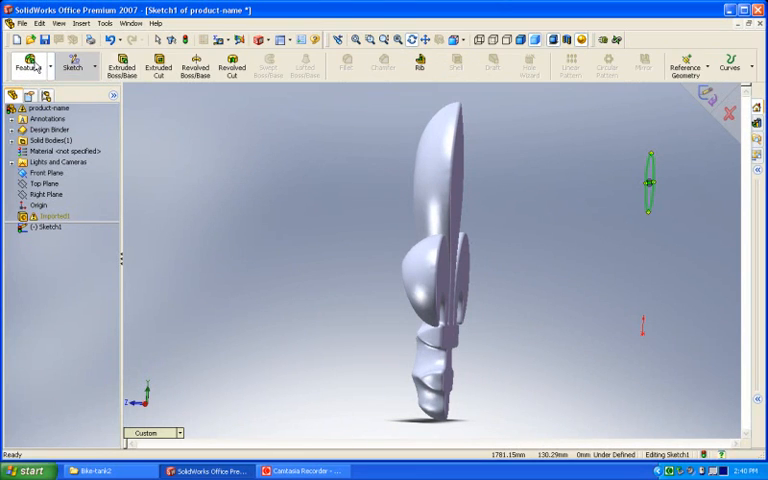
pyautogui.click(158, 67)
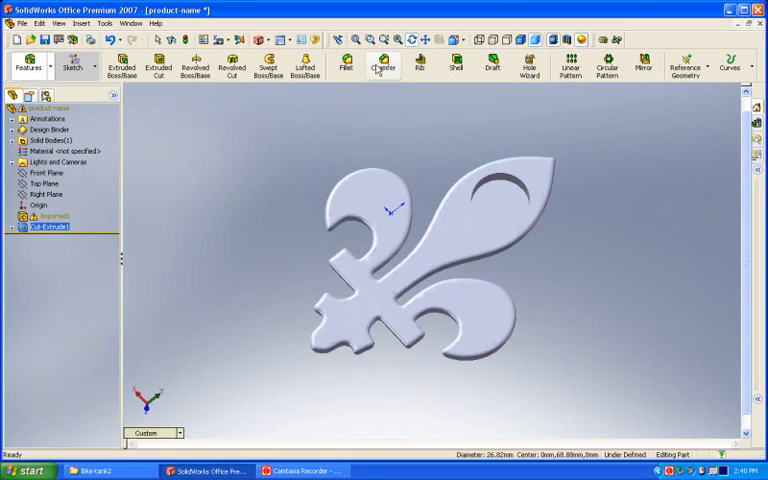
pyautogui.moveTo(444, 150); pyautogui.dragTo(530, 235)
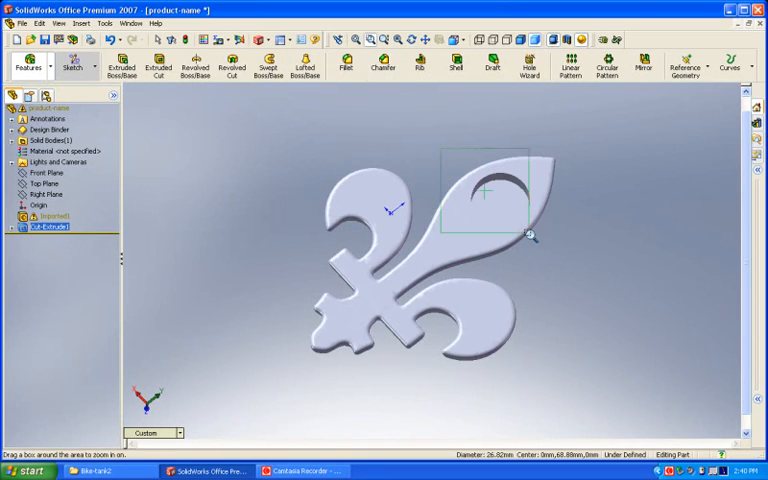
pyautogui.moveTo(445, 150); pyautogui.dragTo(530, 235)
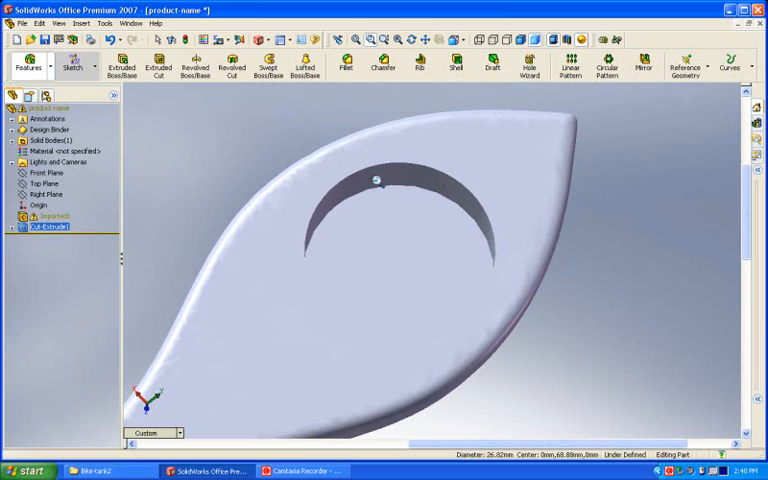